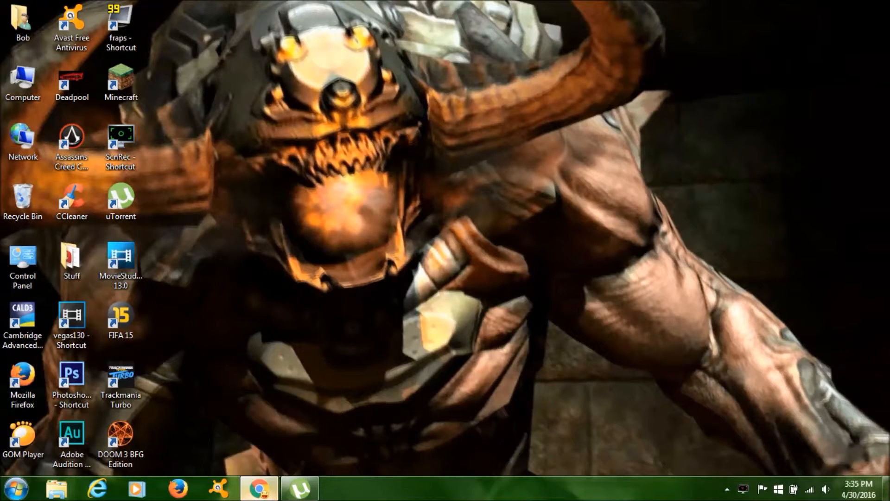
Show the µTorrent website in Chrome, then open the empty µTorrent client.
{"action": "left_click", "coordinate": [258, 487]}
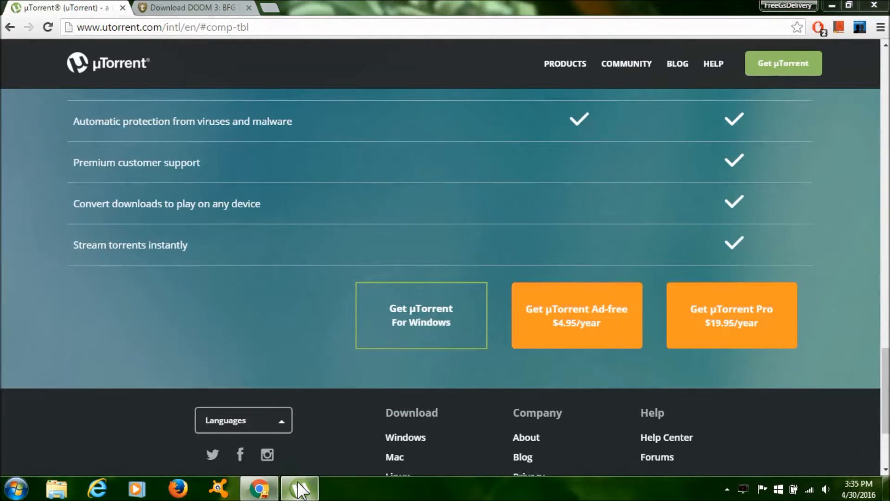
{"action": "left_click", "coordinate": [300, 488]}
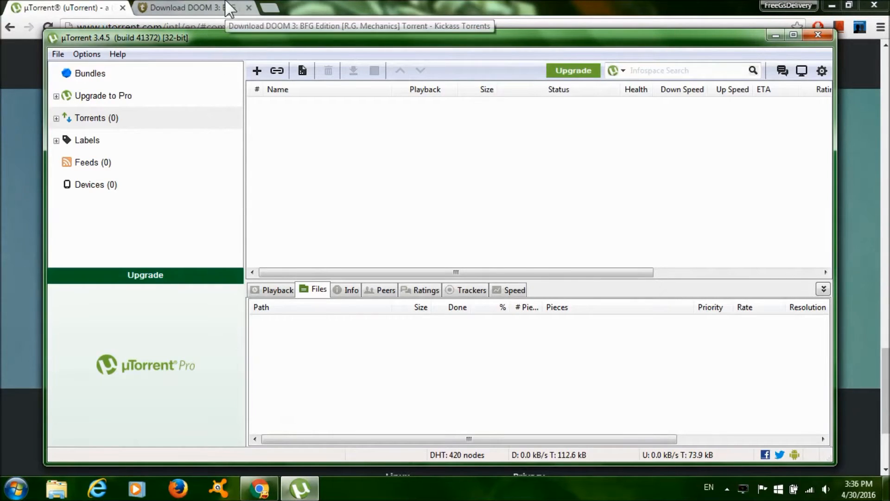
Send the DOOM 3: BFG Edition [R.G. Mechanics] magnet link from Kickass Torrents to µTorrent.
{"action": "left_click", "coordinate": [187, 8]}
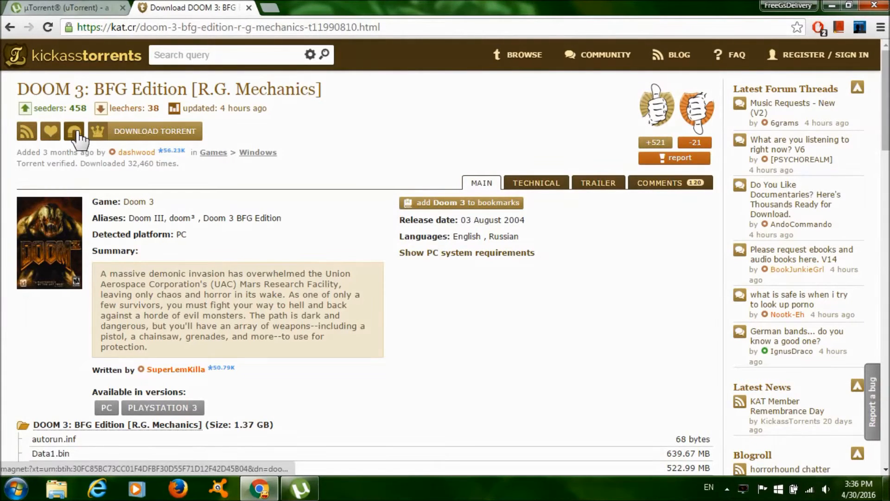
{"action": "left_click", "coordinate": [154, 132]}
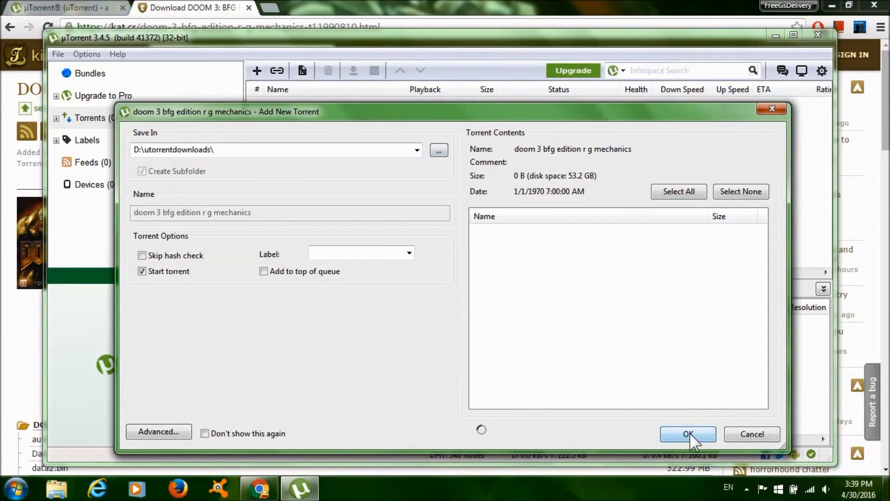
Download the DOOM 3 BFG torrent, then run setup from its folder past the security warning.
{"action": "left_click", "coordinate": [688, 434]}
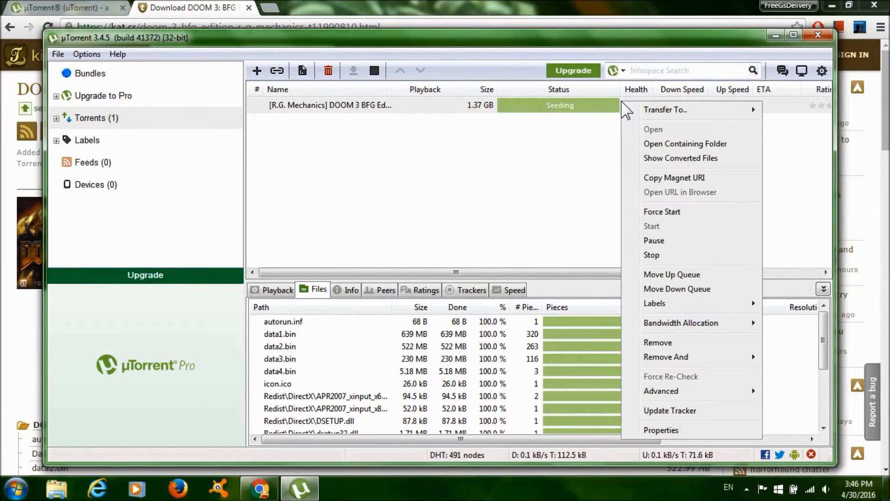
{"action": "left_click", "coordinate": [746, 270]}
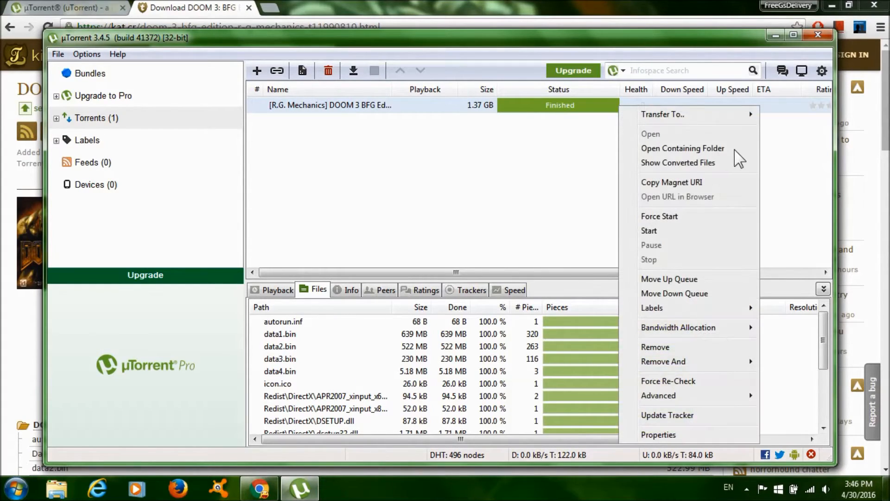
{"action": "mouse_move", "coordinate": [682, 149]}
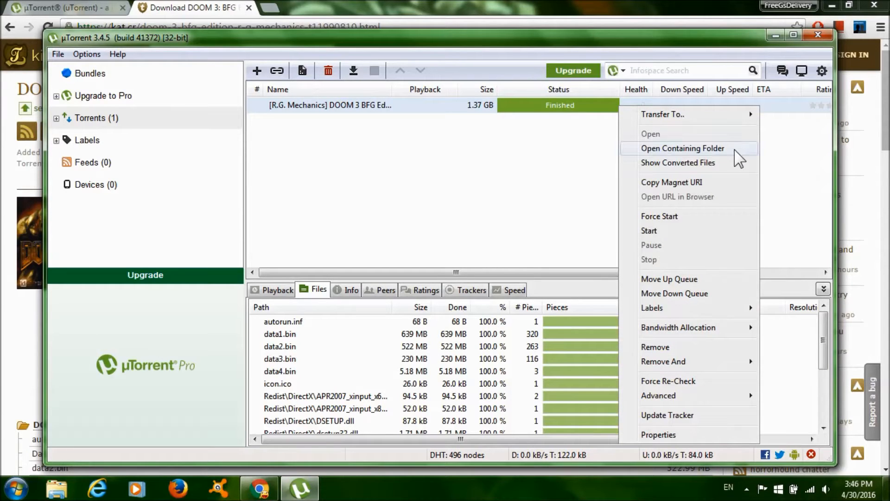
{"action": "left_click", "coordinate": [683, 149]}
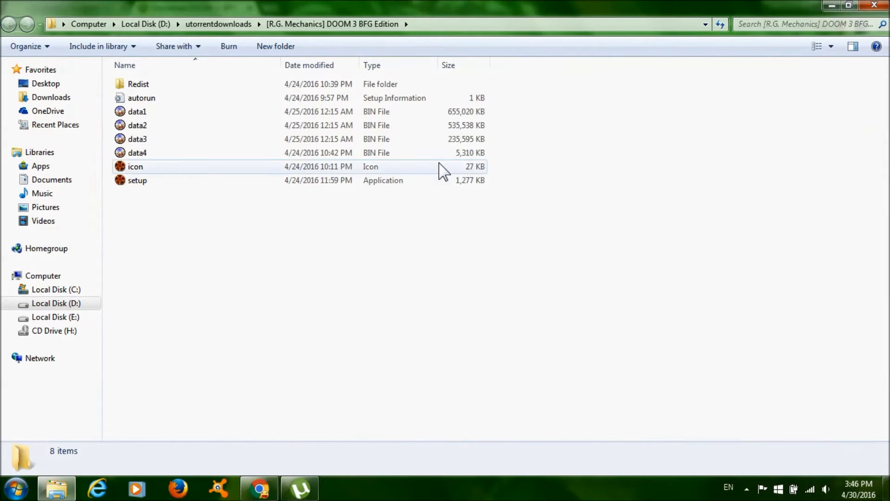
{"action": "double_click", "coordinate": [137, 180]}
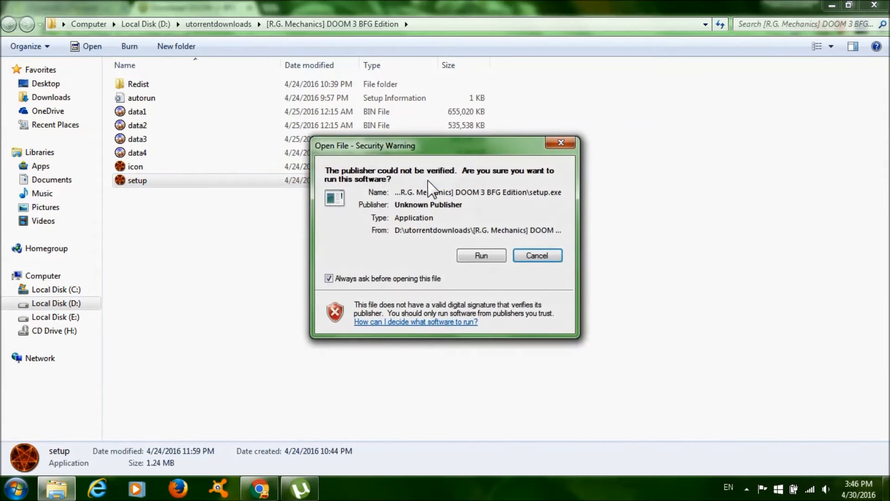
{"action": "left_click", "coordinate": [481, 255]}
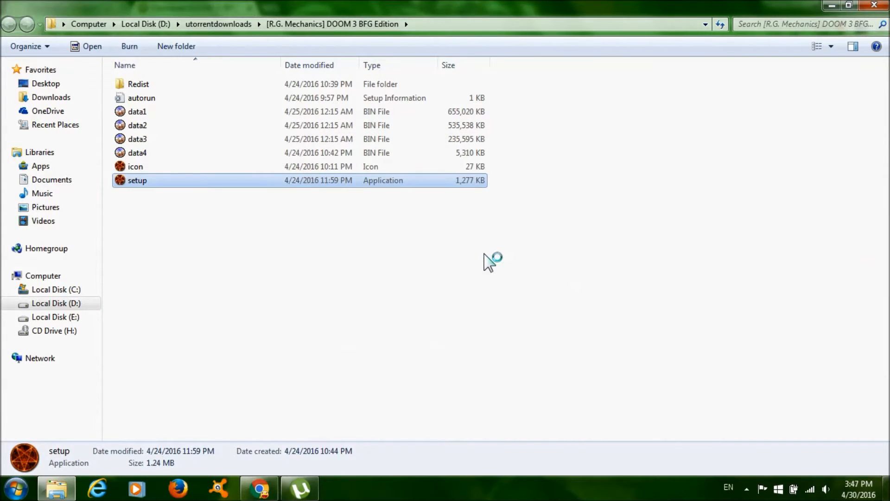
{"action": "double_click", "coordinate": [137, 180]}
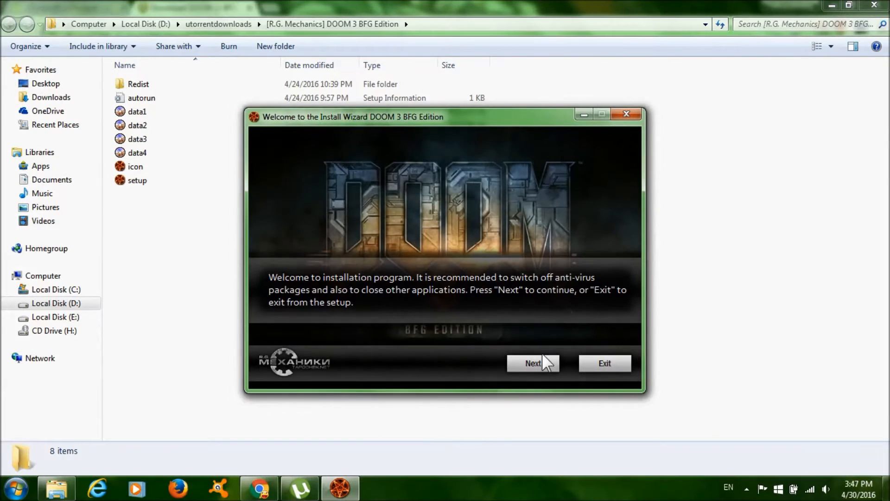
Install to D:\Games with English interface and voice, keeping the default Start Menu folder.
{"action": "left_click", "coordinate": [532, 363]}
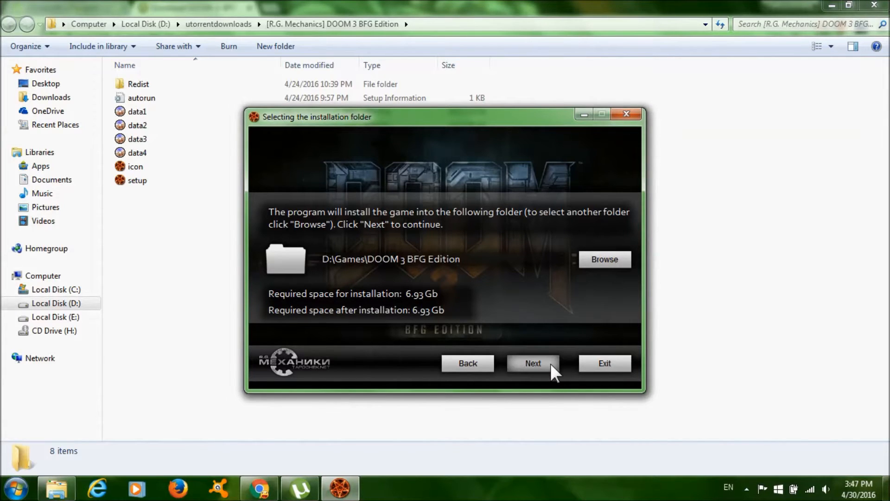
{"action": "left_click", "coordinate": [532, 363]}
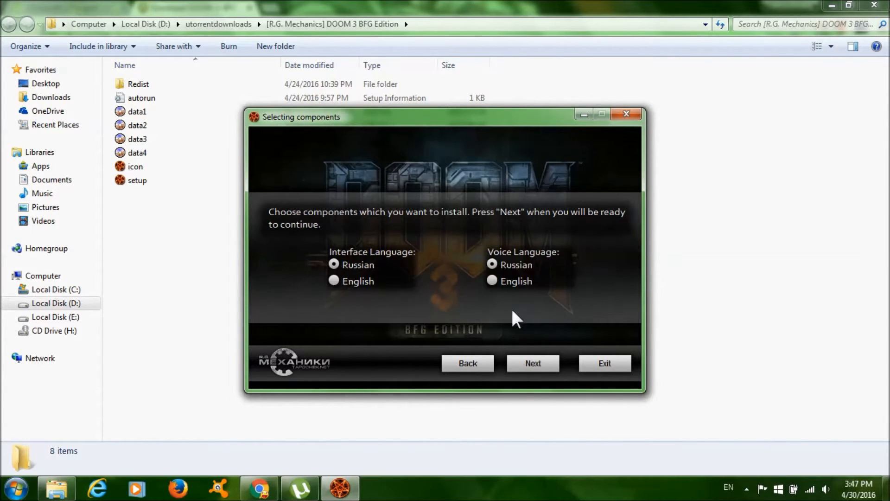
{"action": "left_click", "coordinate": [491, 281]}
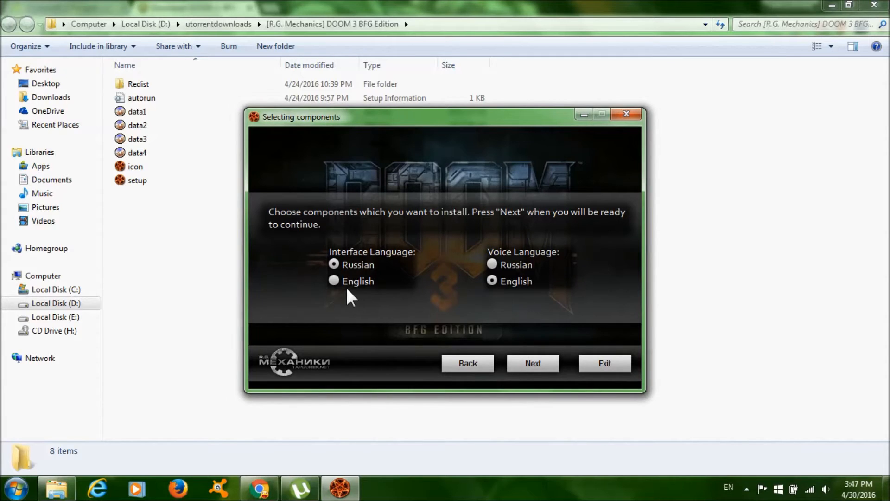
{"action": "left_click", "coordinate": [334, 281]}
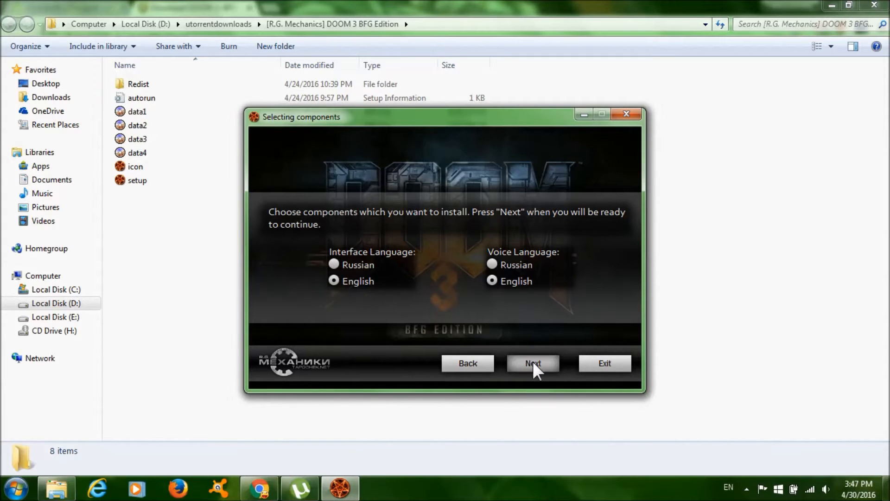
{"action": "left_click", "coordinate": [532, 363]}
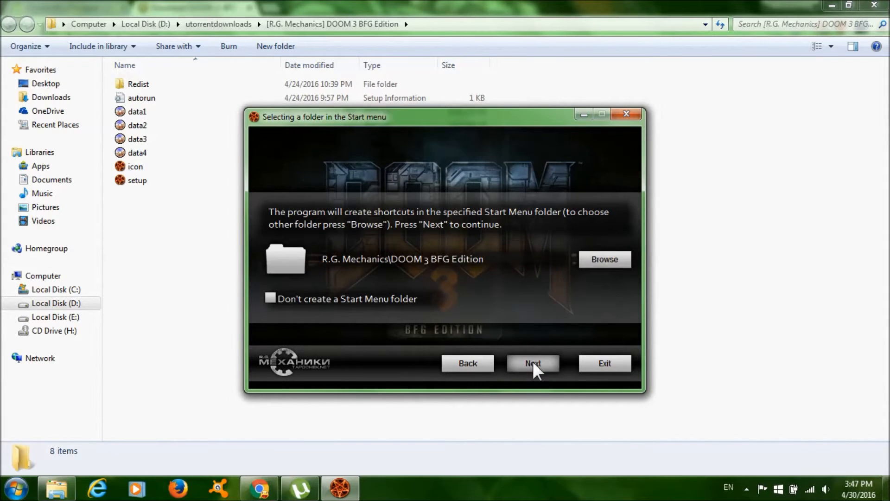
{"action": "left_click", "coordinate": [532, 363]}
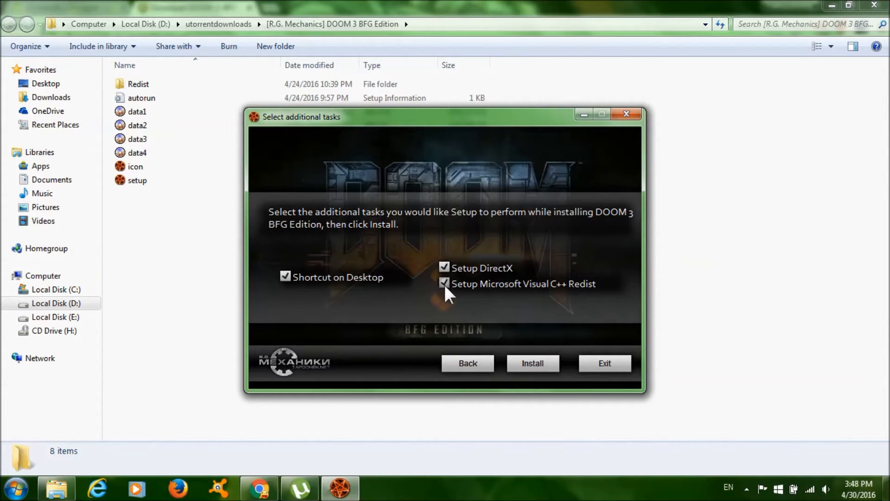
Untick DirectX and Visual C++ Redist setup, install DOOM 3 BFG Edition, and finish.
{"action": "left_click", "coordinate": [445, 283]}
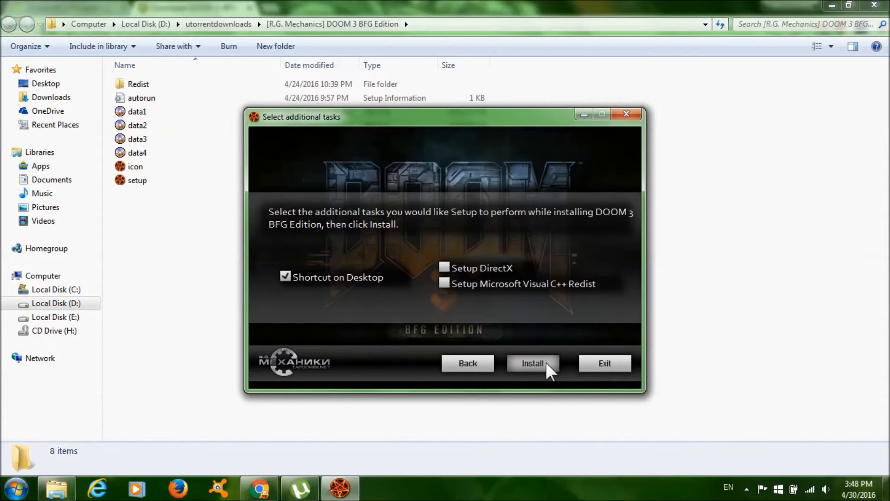
{"action": "left_click", "coordinate": [532, 363]}
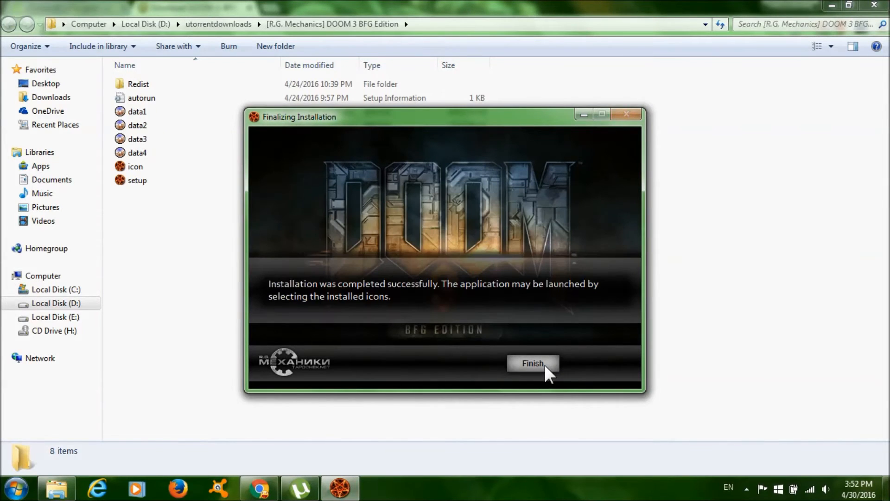
{"action": "left_click", "coordinate": [532, 363]}
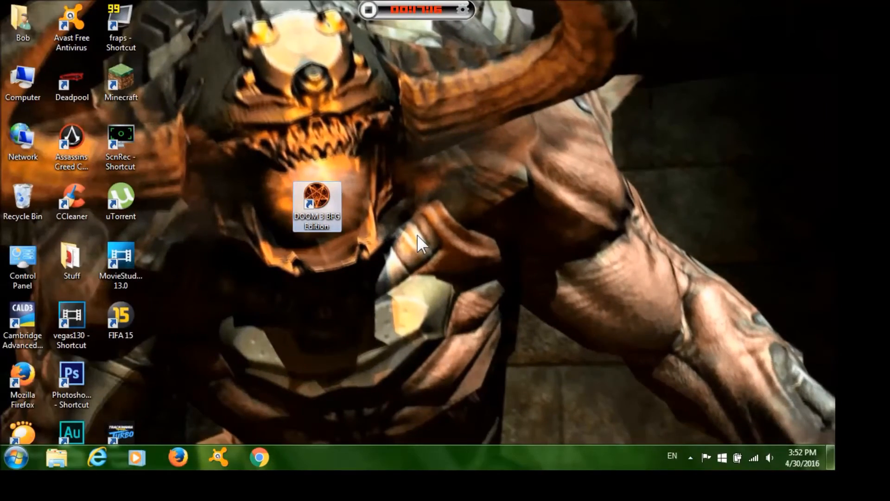
Launch DOOM 3 BFG Edition from its desktop shortcut and choose Campaign > New Game.
{"action": "double_click", "coordinate": [317, 206]}
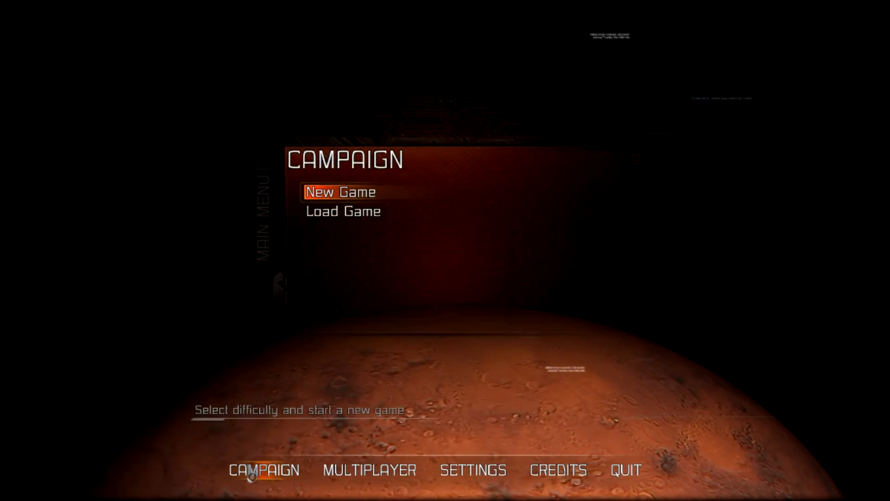
{"action": "left_click", "coordinate": [340, 192]}
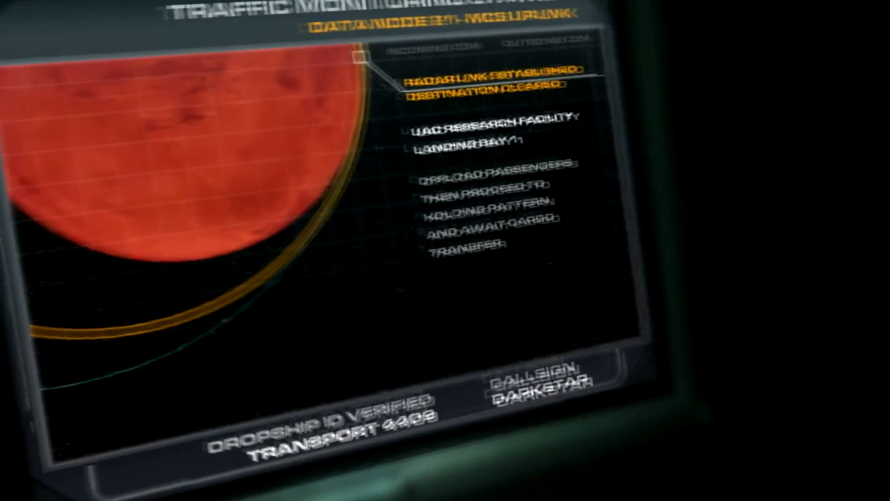